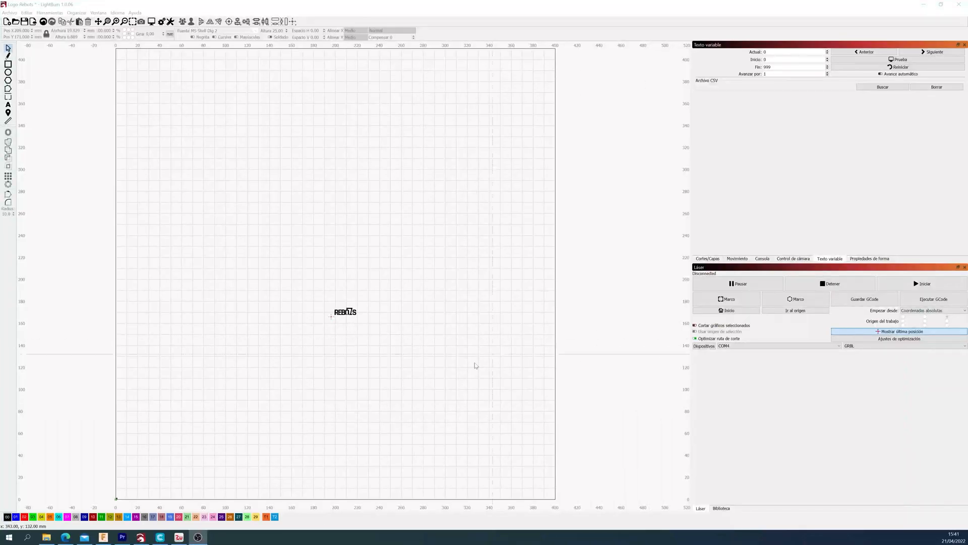
mouse_move(305, 296)
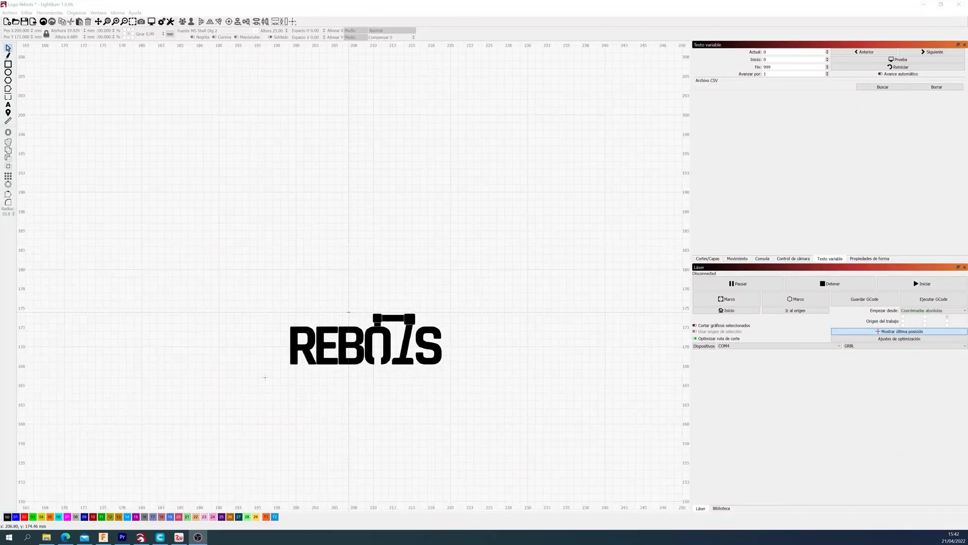
Select the REBOTS logo and its C00 Image layer at 400 speed, 100 power
left_click(366, 339)
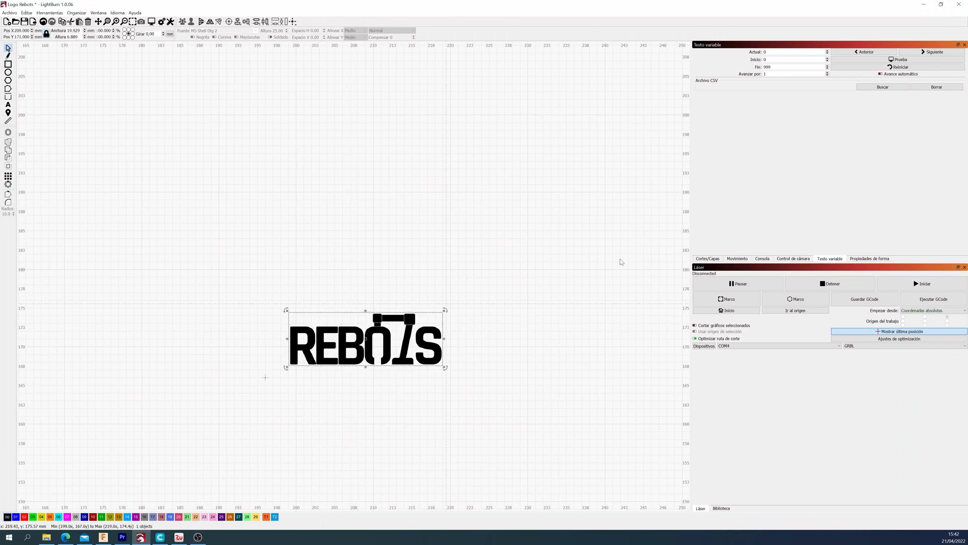
left_click(708, 258)
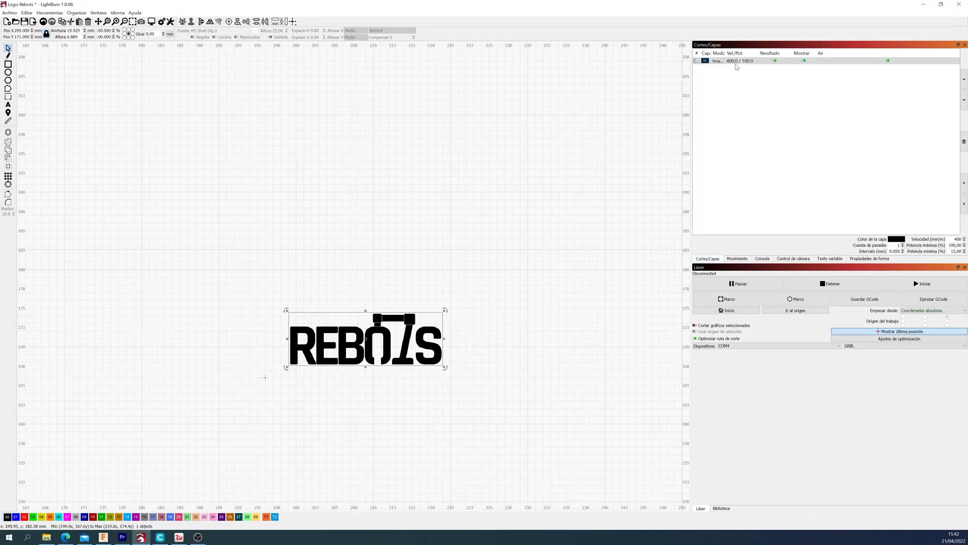
left_click(720, 60)
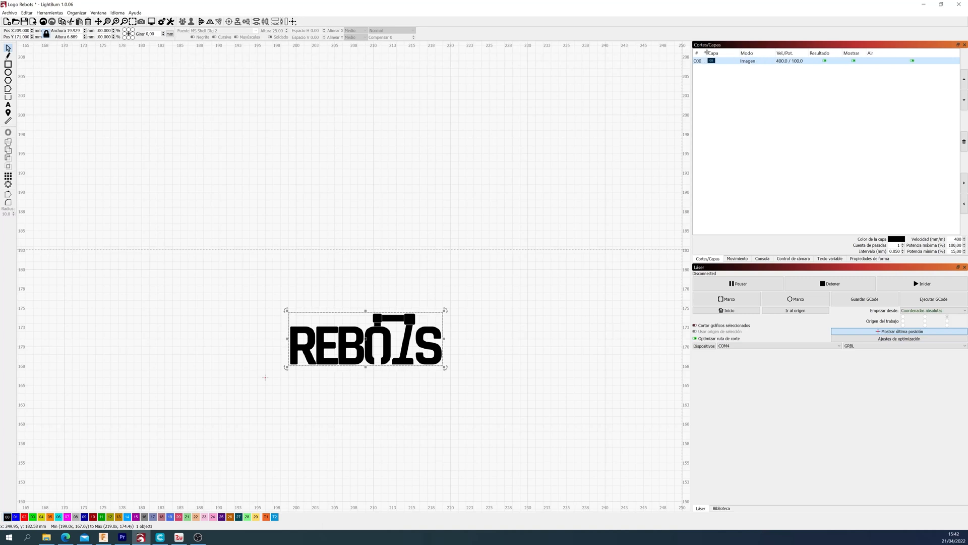
double_click(711, 61)
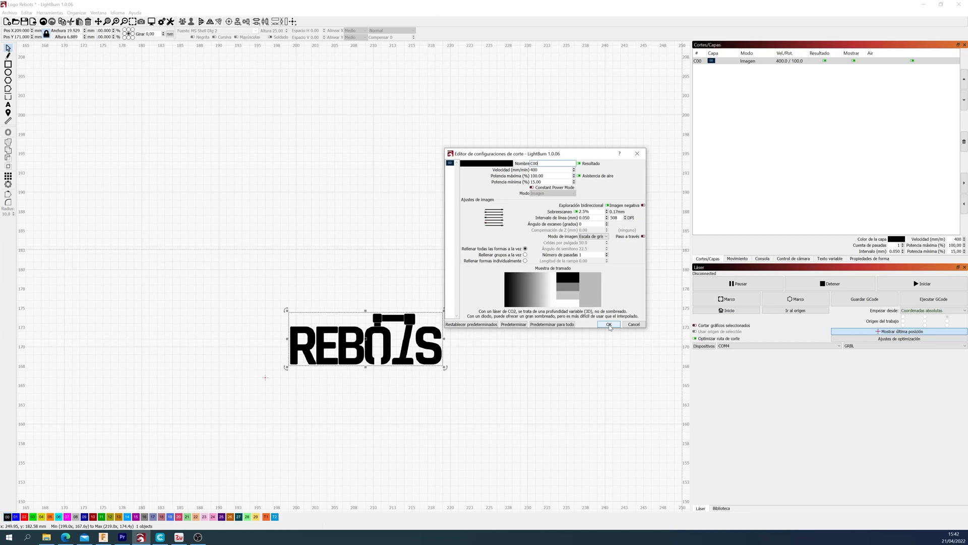
left_click(608, 325)
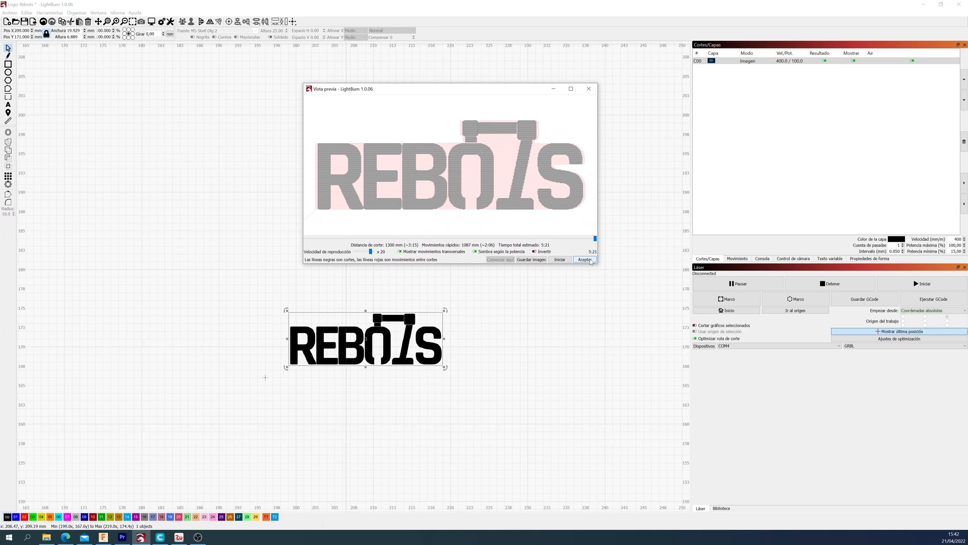
left_click(584, 258)
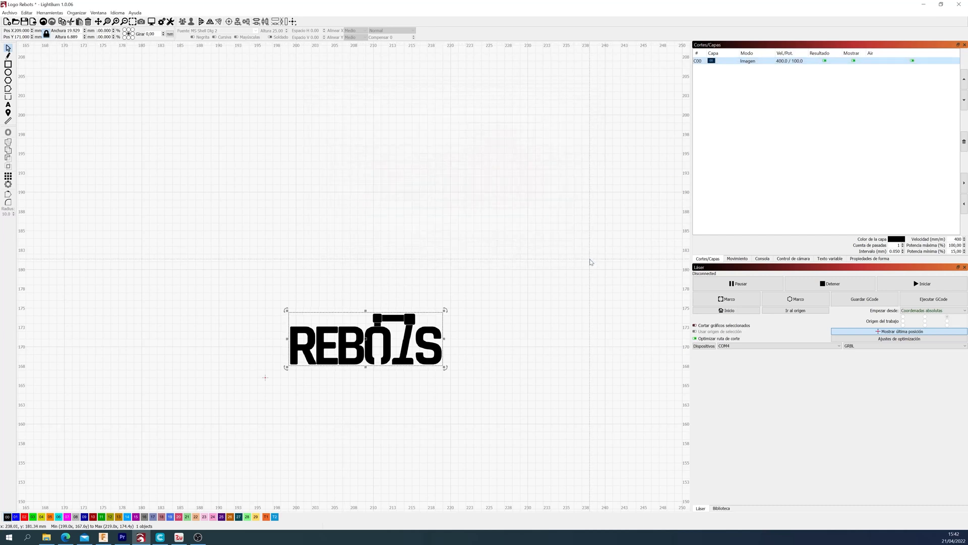